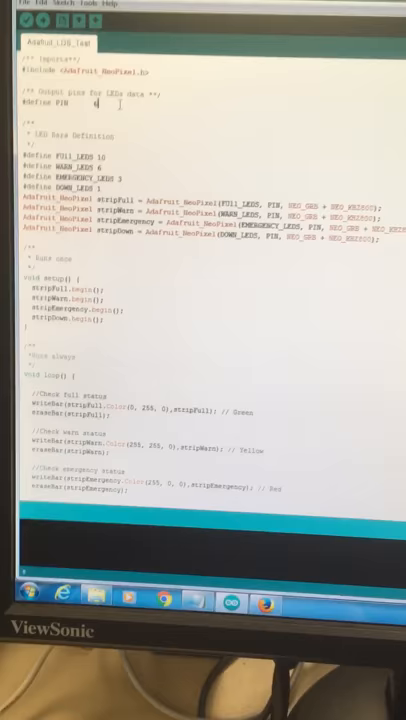
pyautogui.write('6')
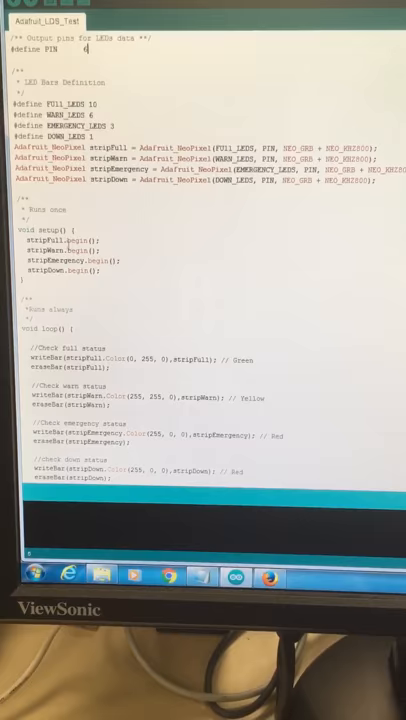
pyautogui.scroll(-3)
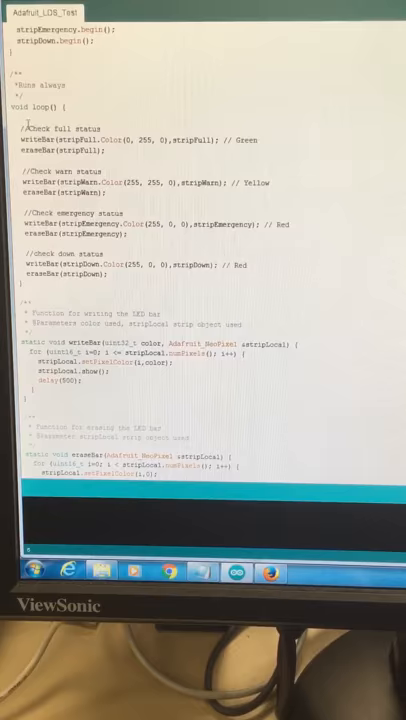